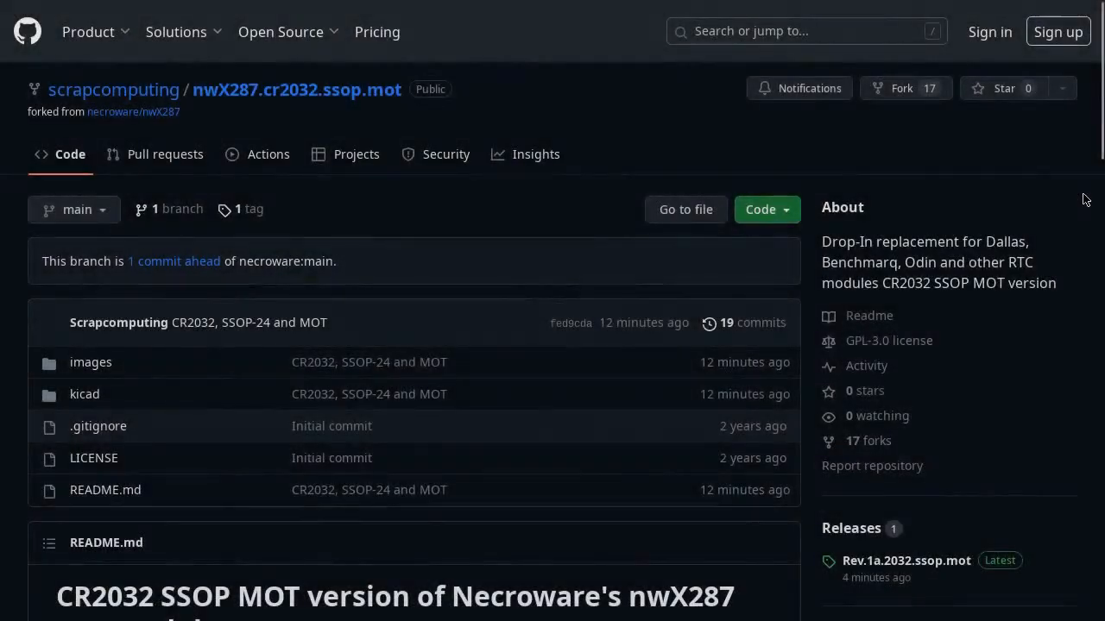
# Scroll down the CR2032 SSOP MOT fork's README toward the upstream nwX287 repository link
pyautogui.scroll(-3)
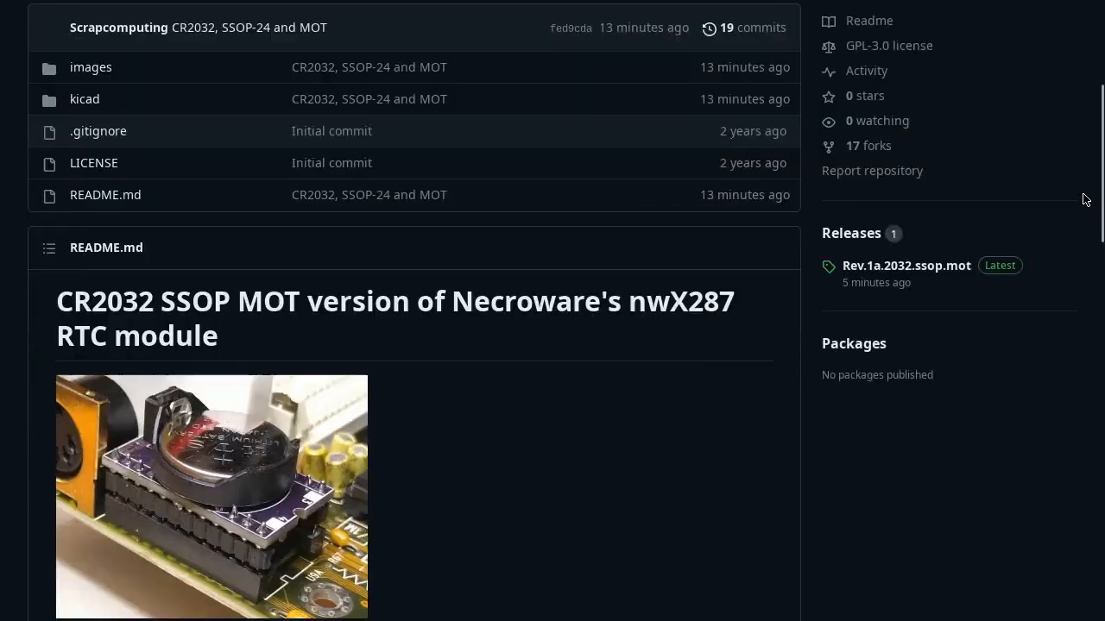
pyautogui.scroll(-3)
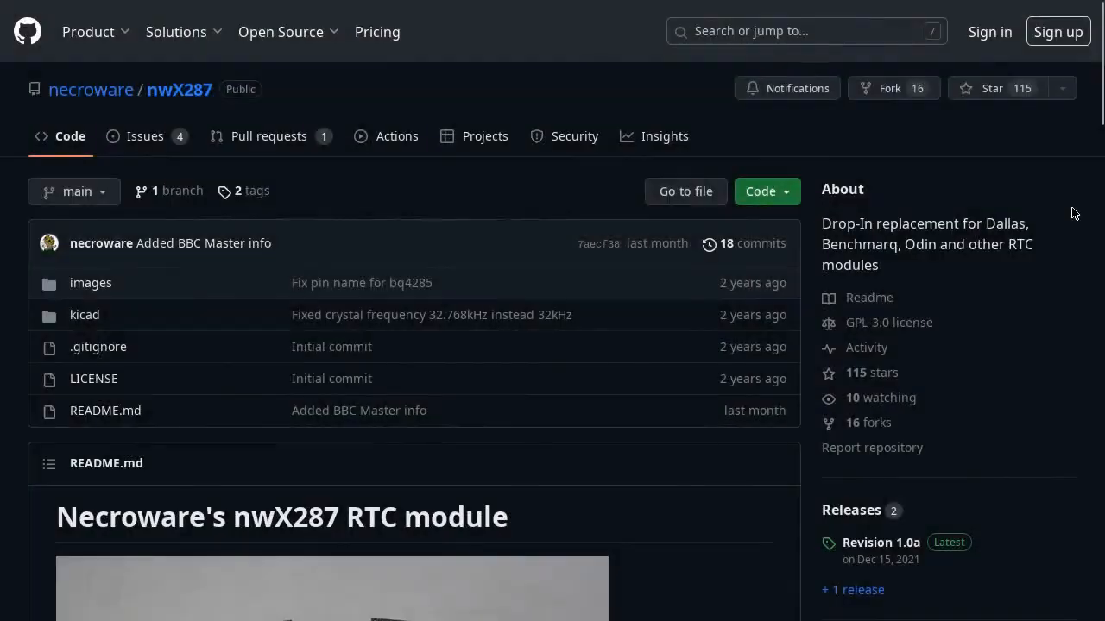
pyautogui.scroll(-3)
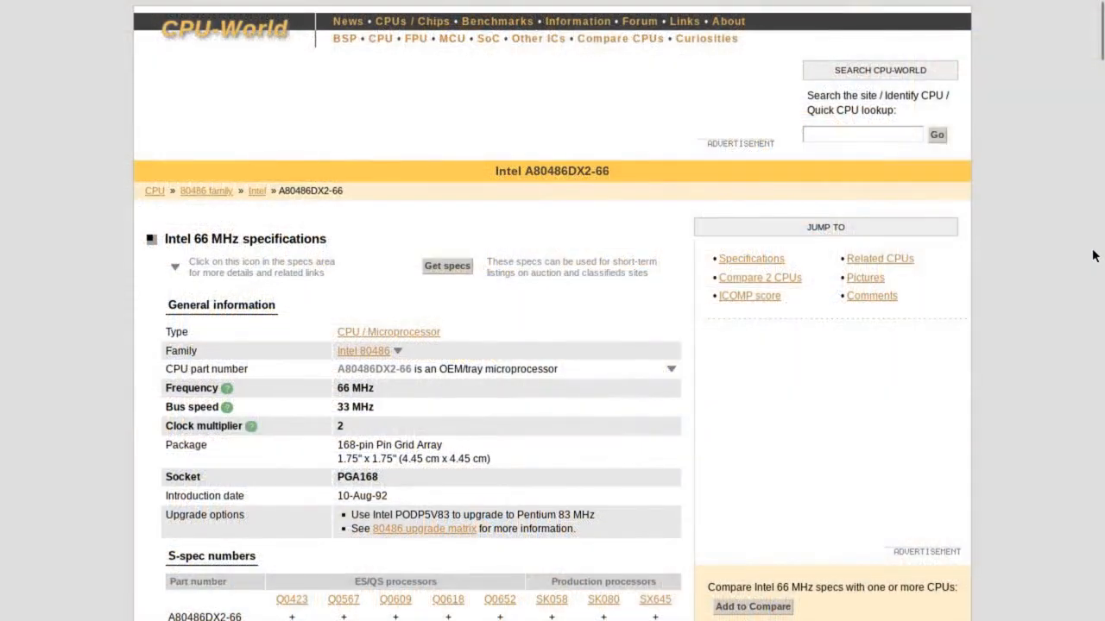
pyautogui.scroll(-3)
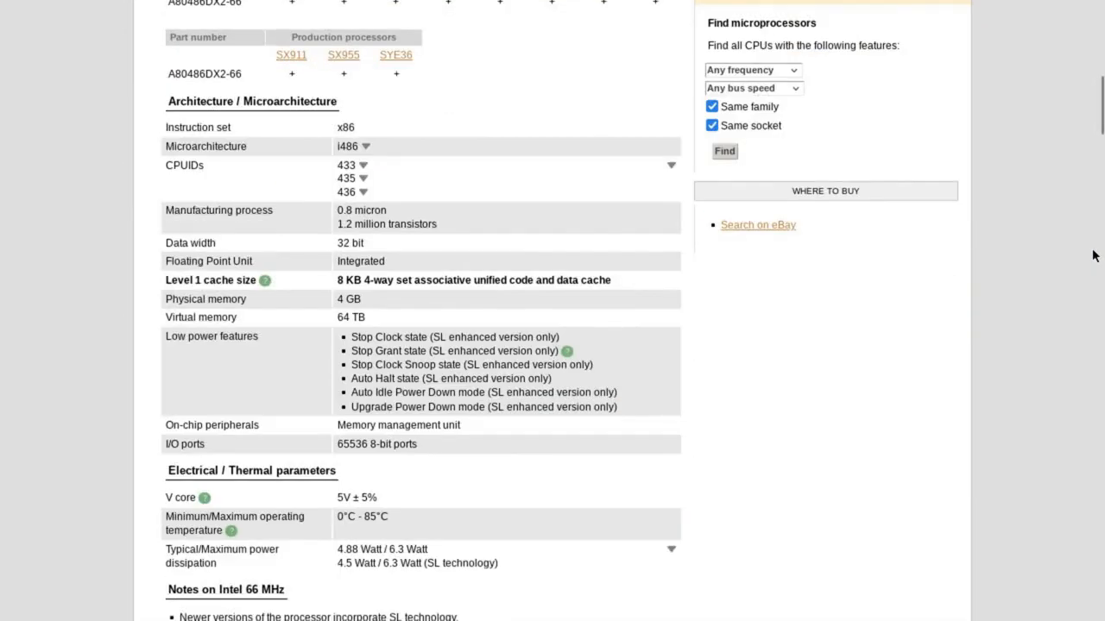
pyautogui.scroll(-3)
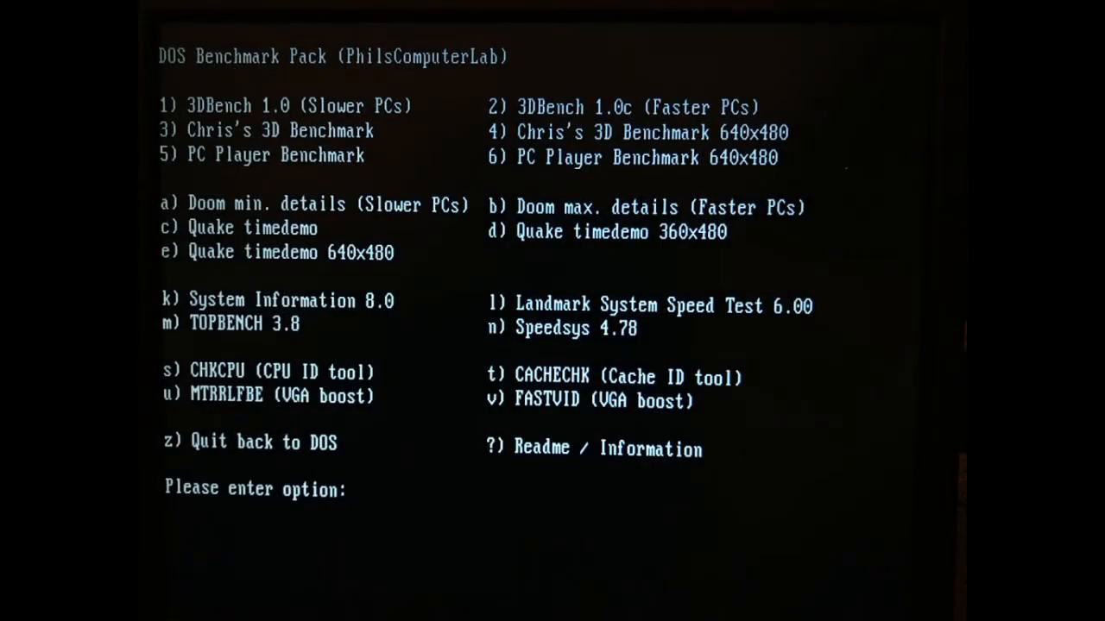
# Launch the 'Doom max. details (Faster PCs)' benchmark with the b option
pyautogui.write('b')
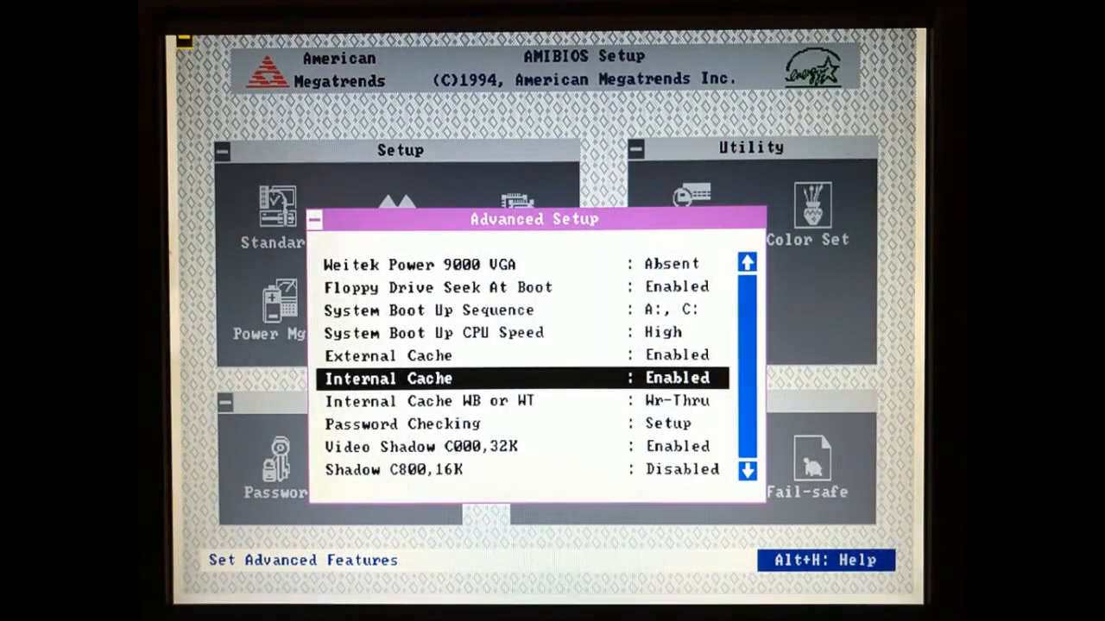
pyautogui.press('Down')
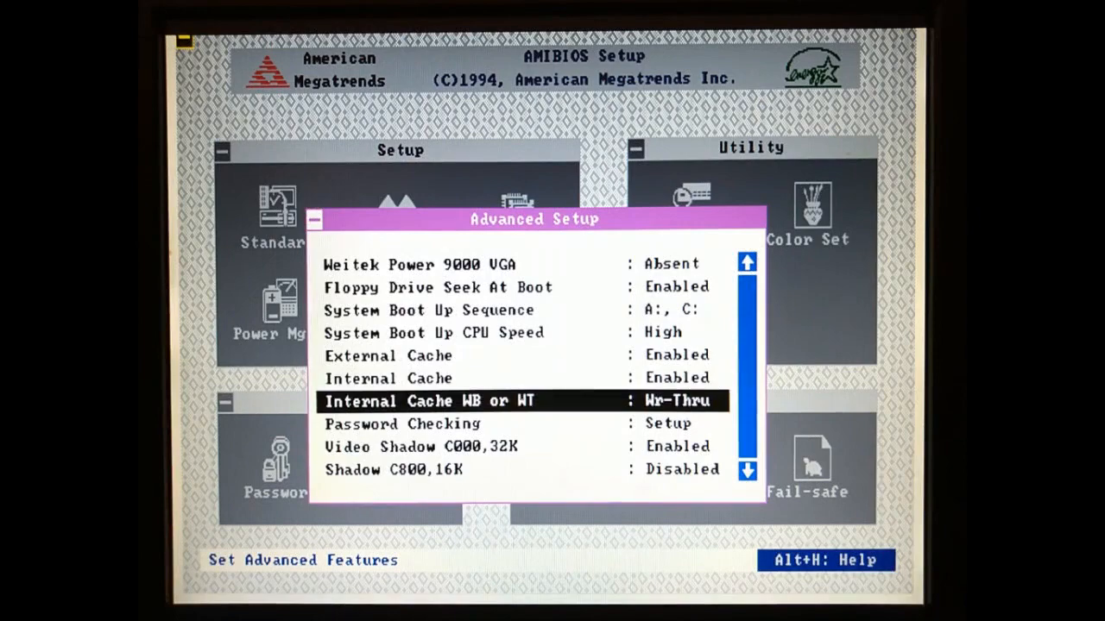